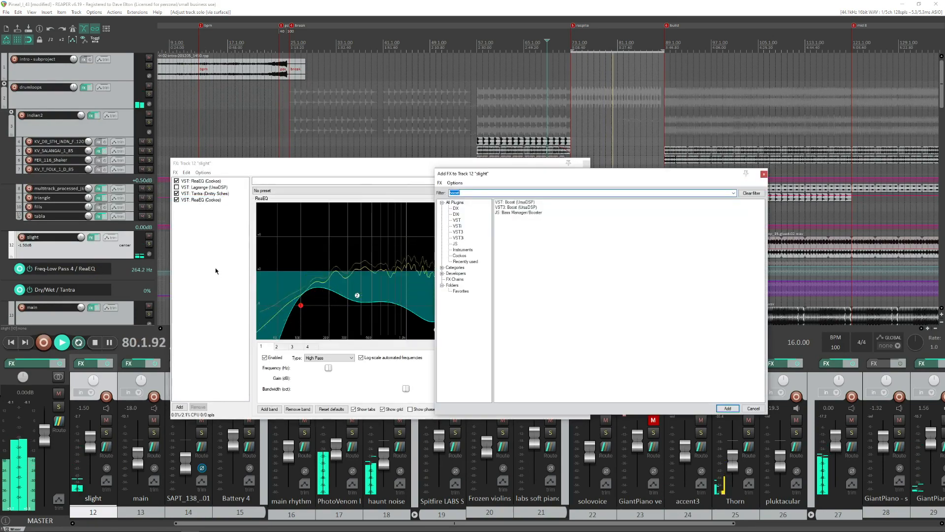
Add VST3: Boost (UrsaDSP) from the 'boost' search results to the slight track.
{"action": "left_click", "coordinate": [515, 207]}
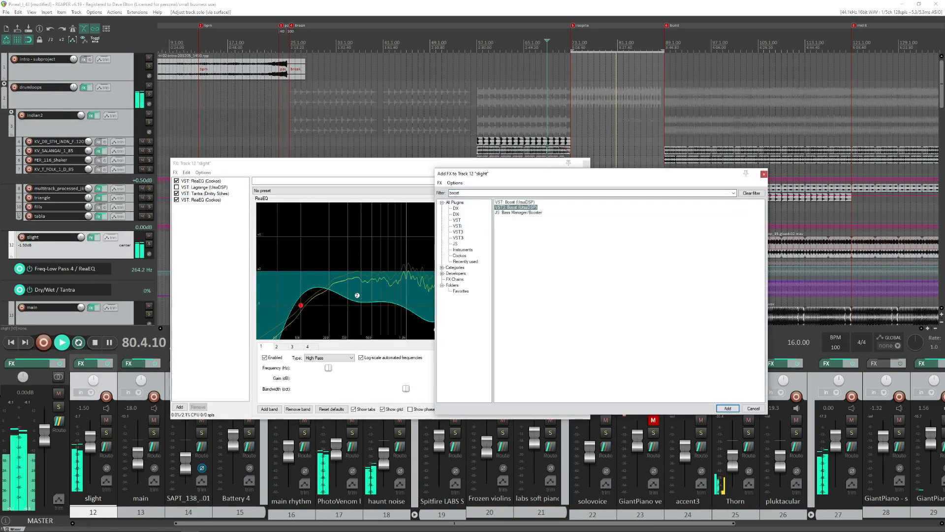
{"action": "left_click", "coordinate": [727, 408]}
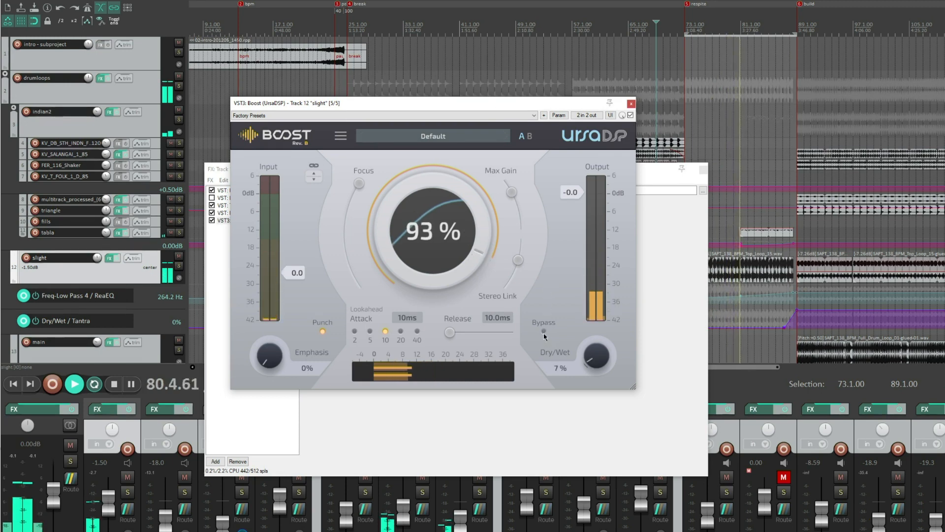
{"action": "left_click", "coordinate": [543, 334]}
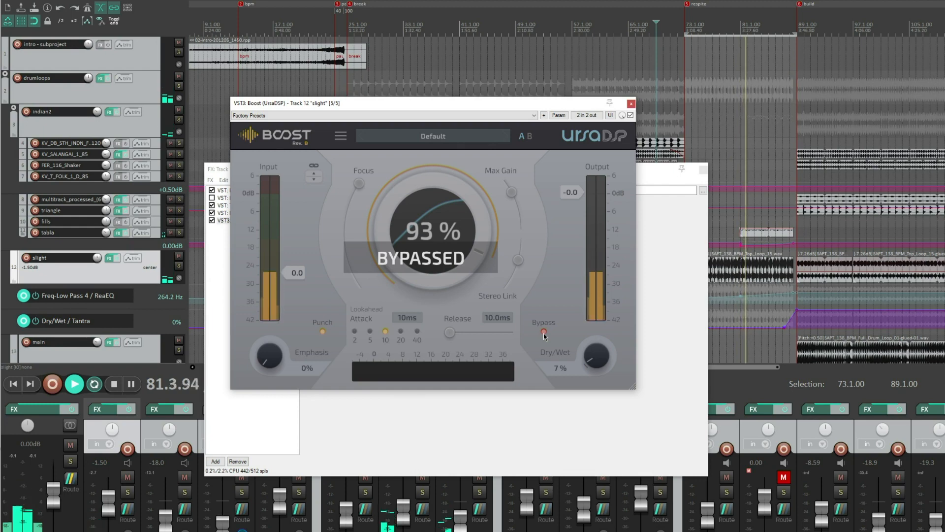
{"action": "left_click", "coordinate": [543, 332]}
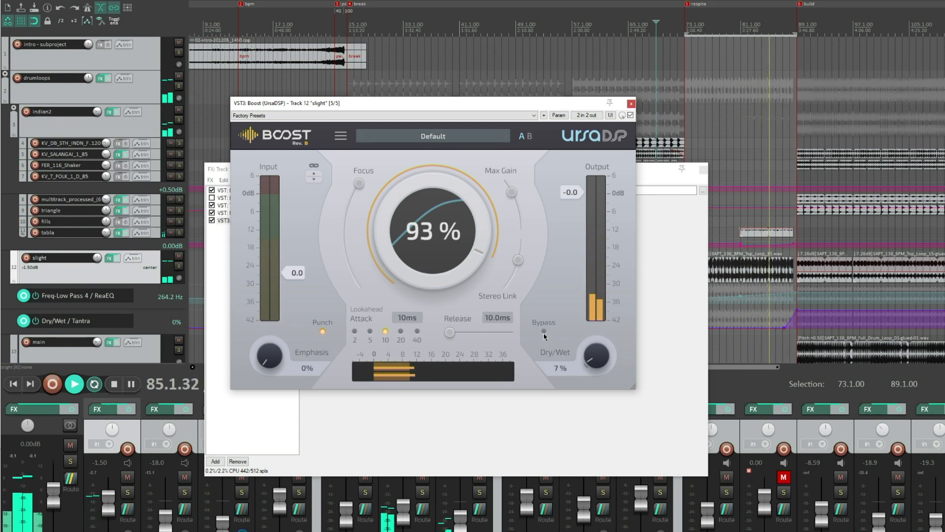
{"action": "left_click", "coordinate": [543, 334]}
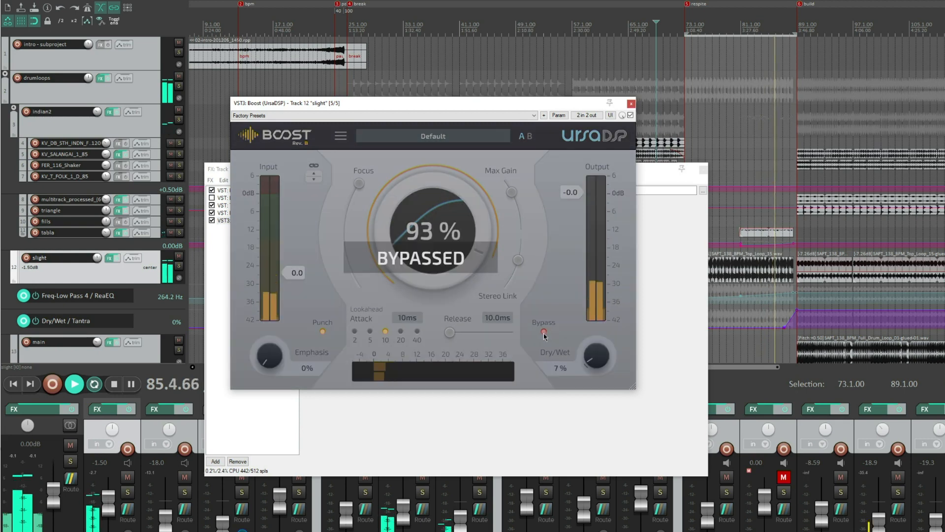
{"action": "left_click", "coordinate": [544, 335]}
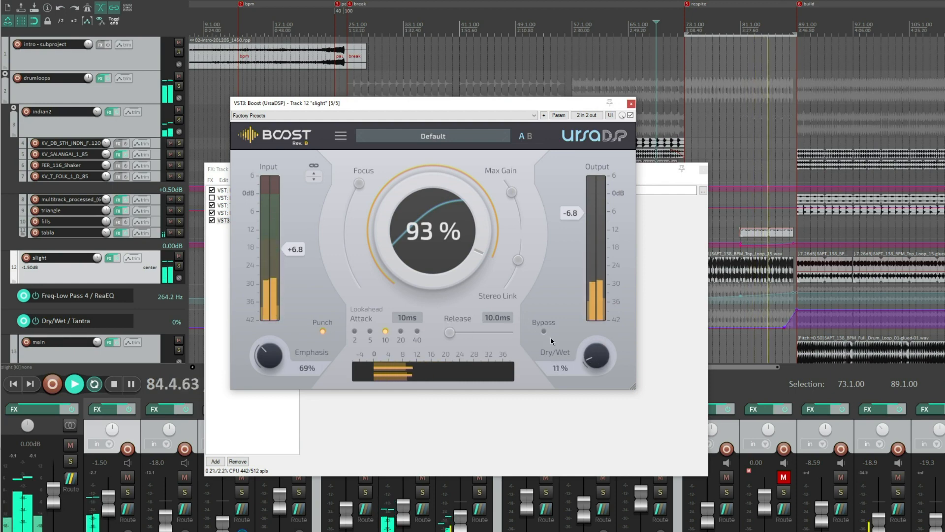
A/B compare Boost by bypassing and re-enabling it twice, leaving it active.
{"action": "left_click", "coordinate": [543, 332]}
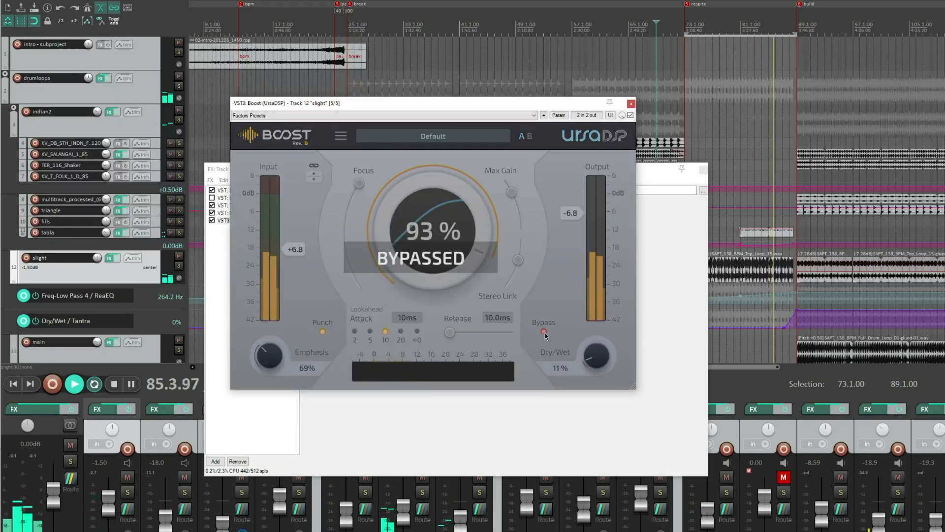
{"action": "left_click", "coordinate": [543, 333]}
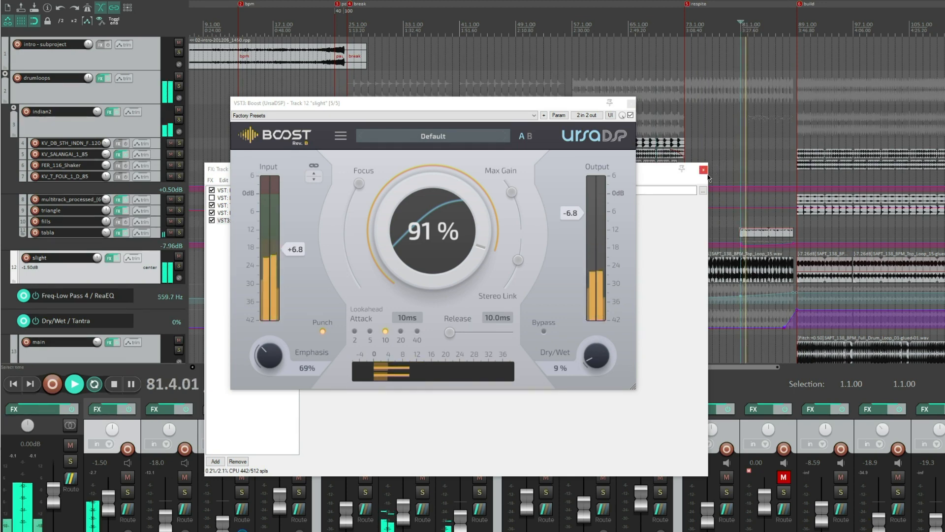
{"action": "left_click", "coordinate": [544, 331]}
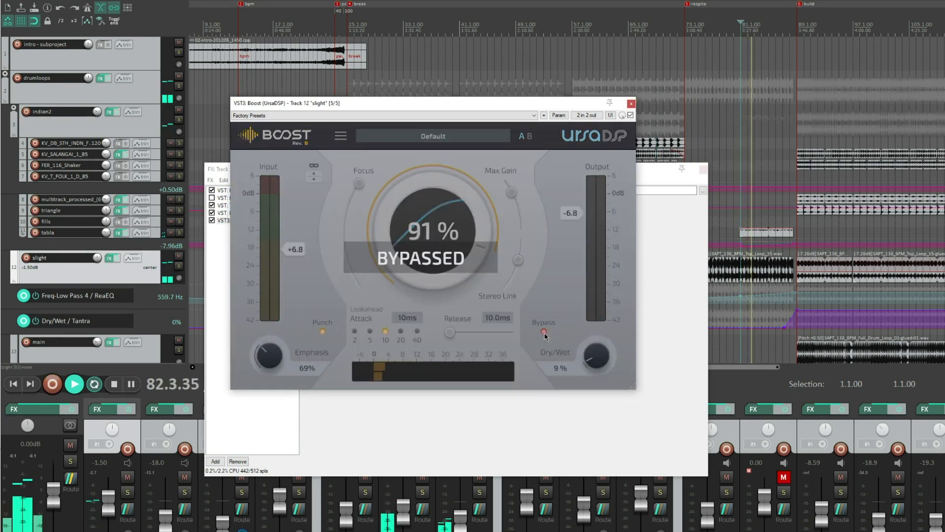
{"action": "left_click", "coordinate": [543, 333]}
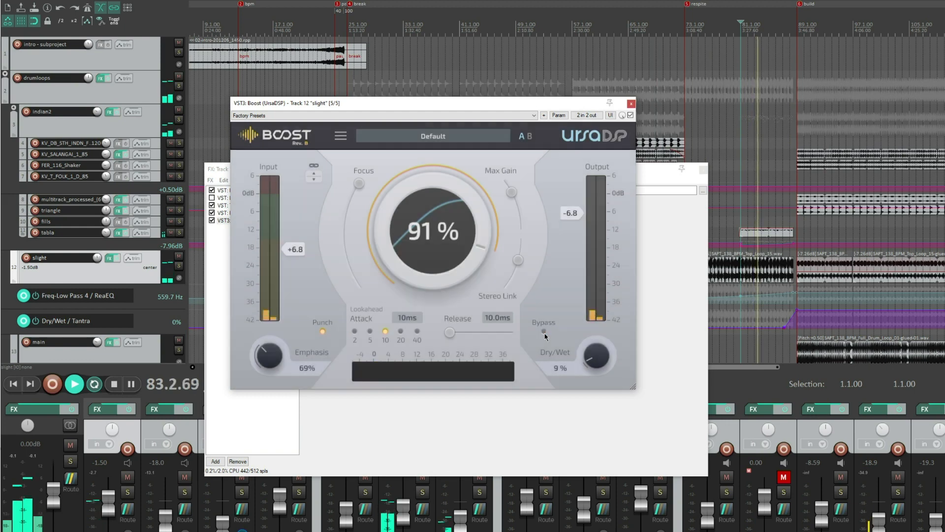